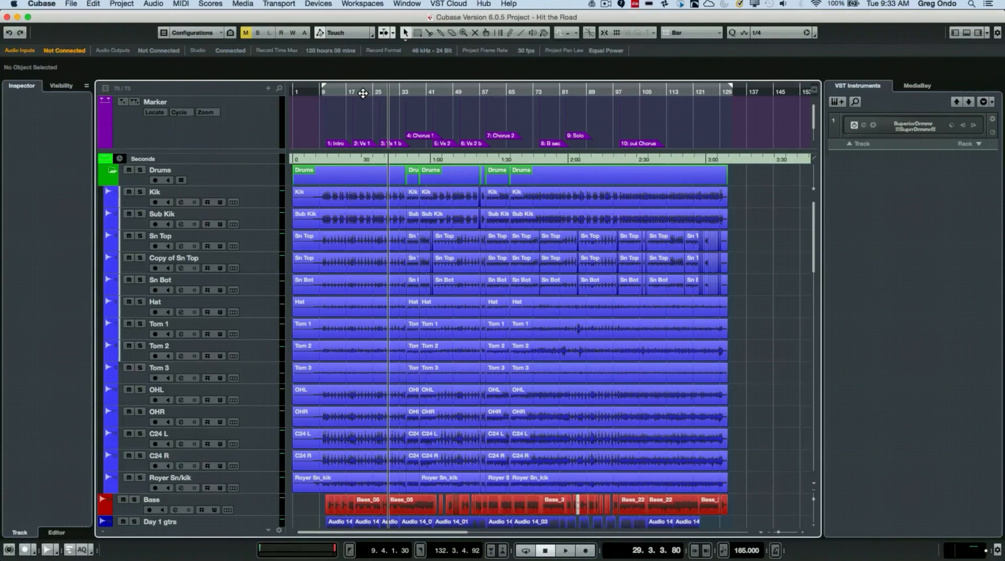
mouse_move(423, 75)
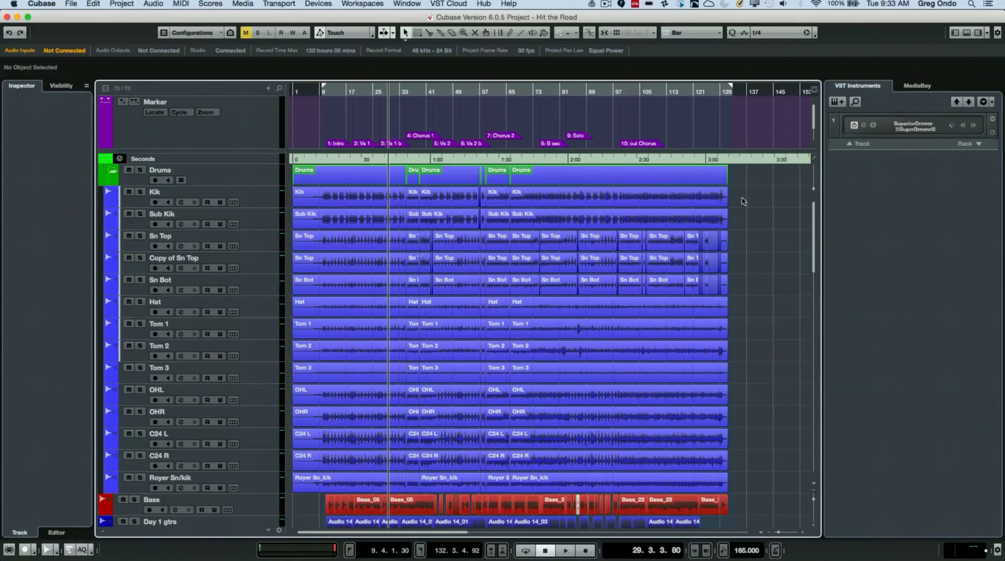
mouse_move(380, 373)
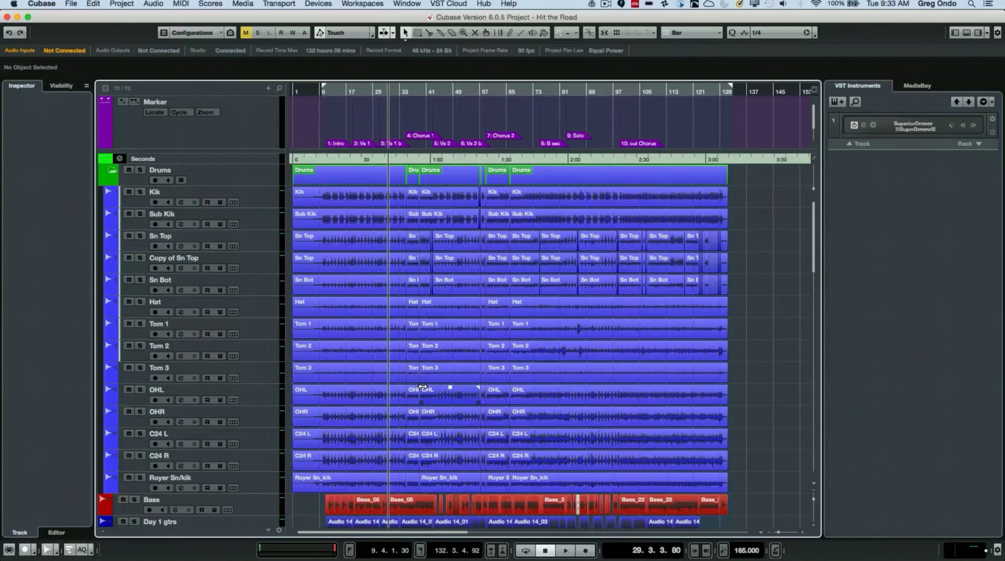
mouse_move(666, 230)
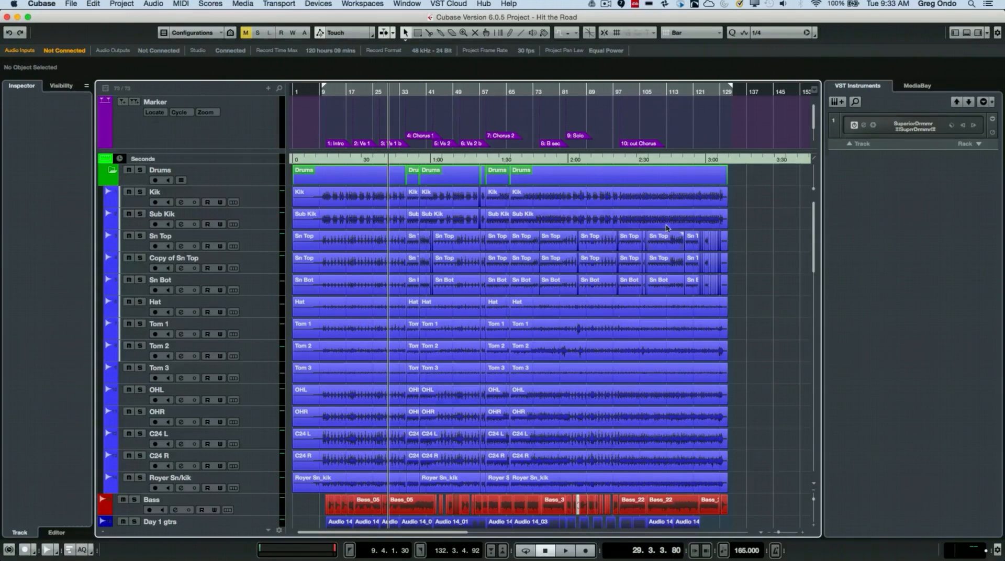
mouse_move(736, 201)
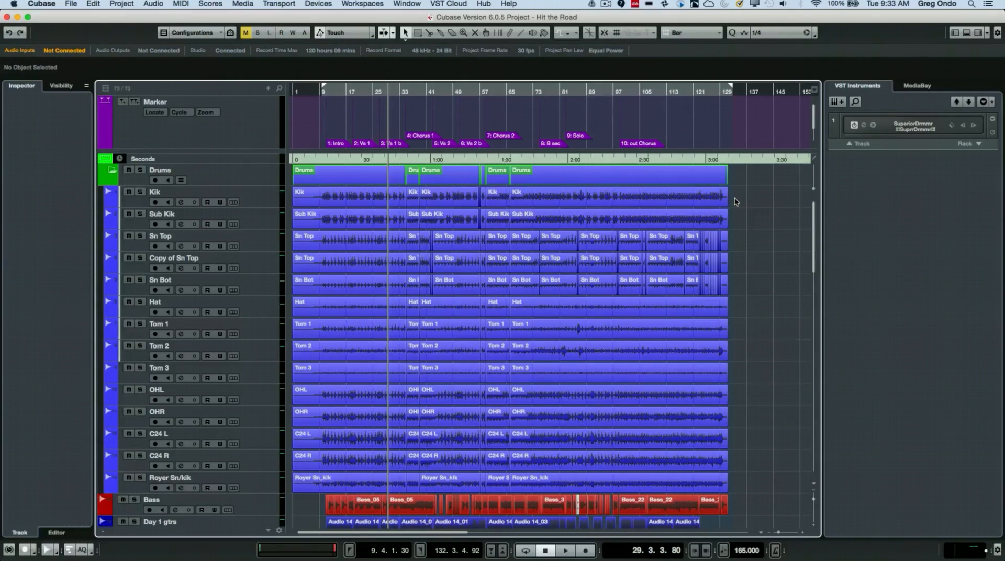
mouse_move(738, 200)
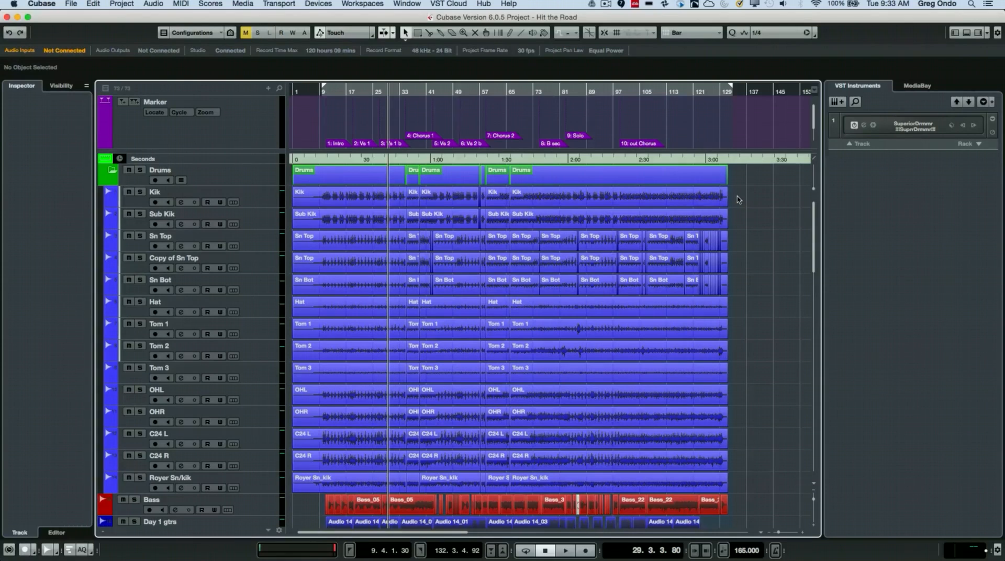
Turn on Musical Mode in the info line for the selected backing vocal and solo guitar events
scroll("down", 3)
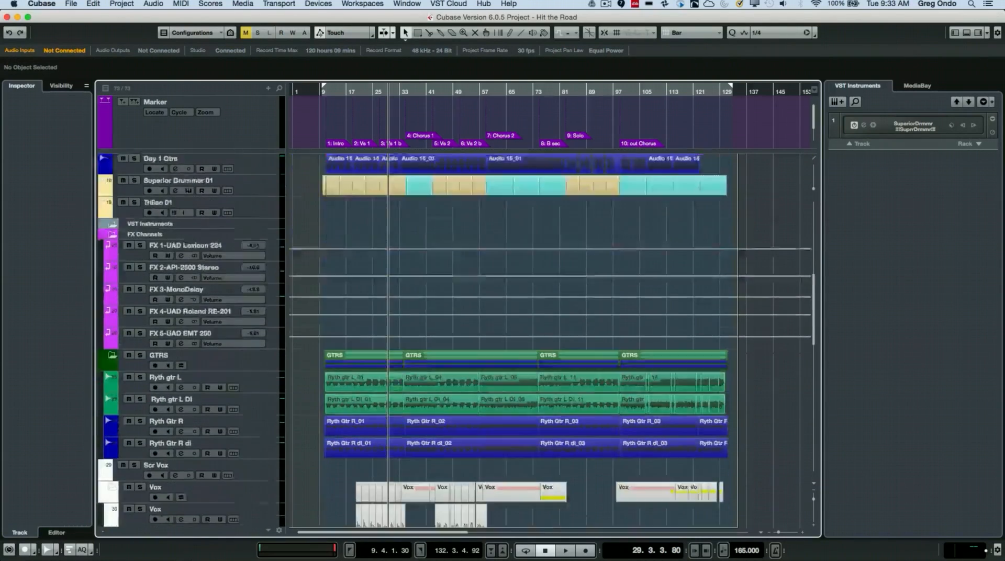
scroll("down", 3)
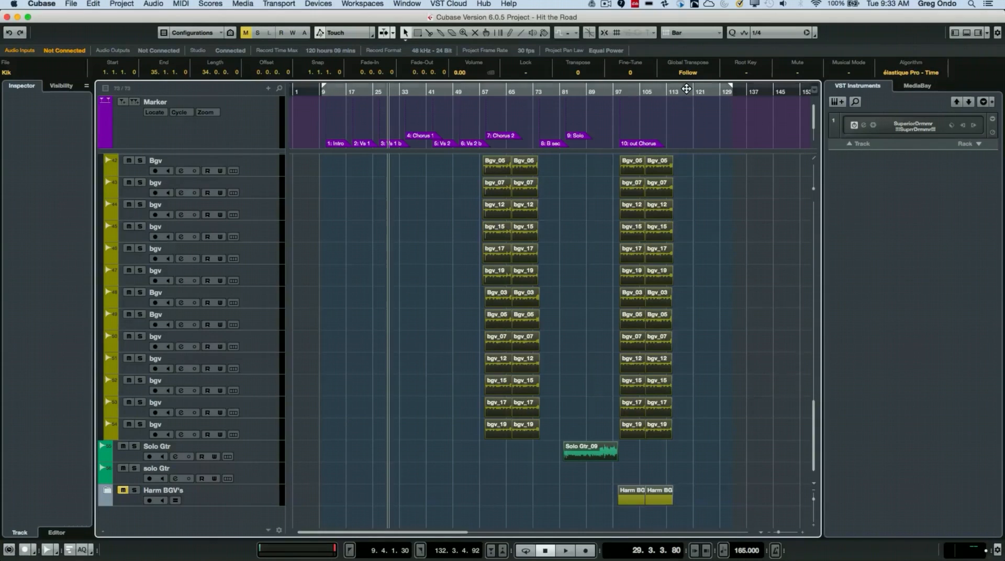
mouse_move(855, 78)
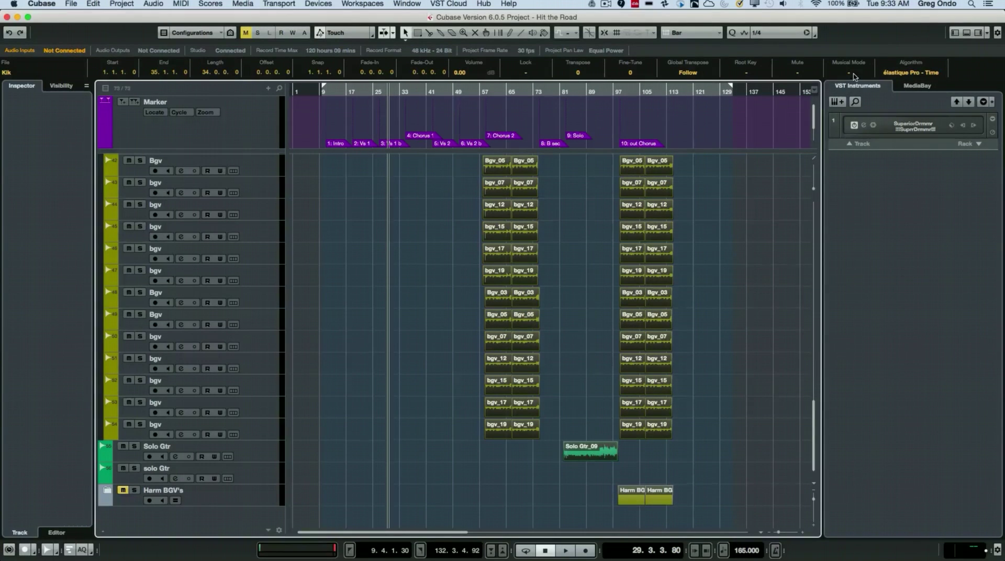
left_click(849, 72)
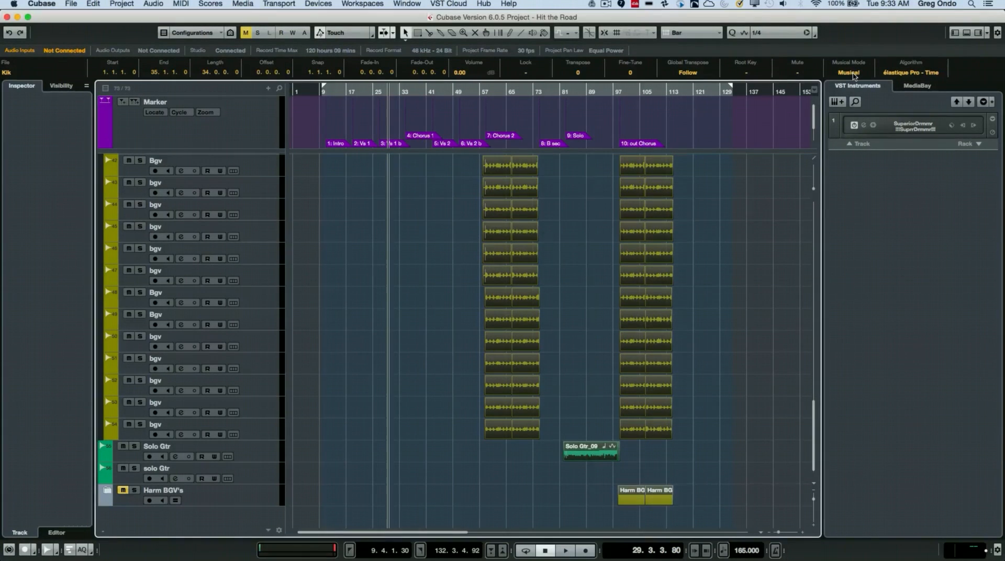
mouse_move(853, 63)
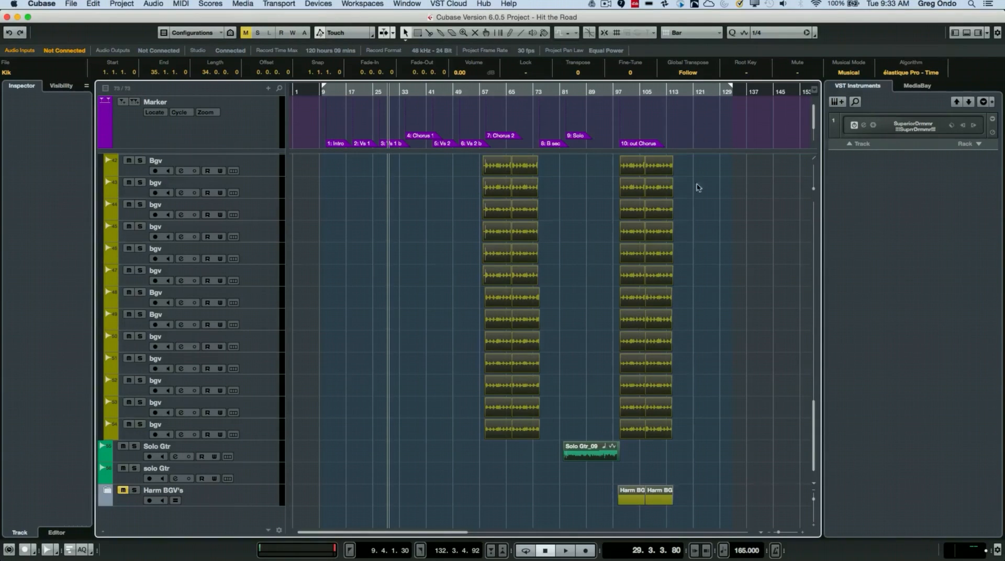
mouse_move(907, 73)
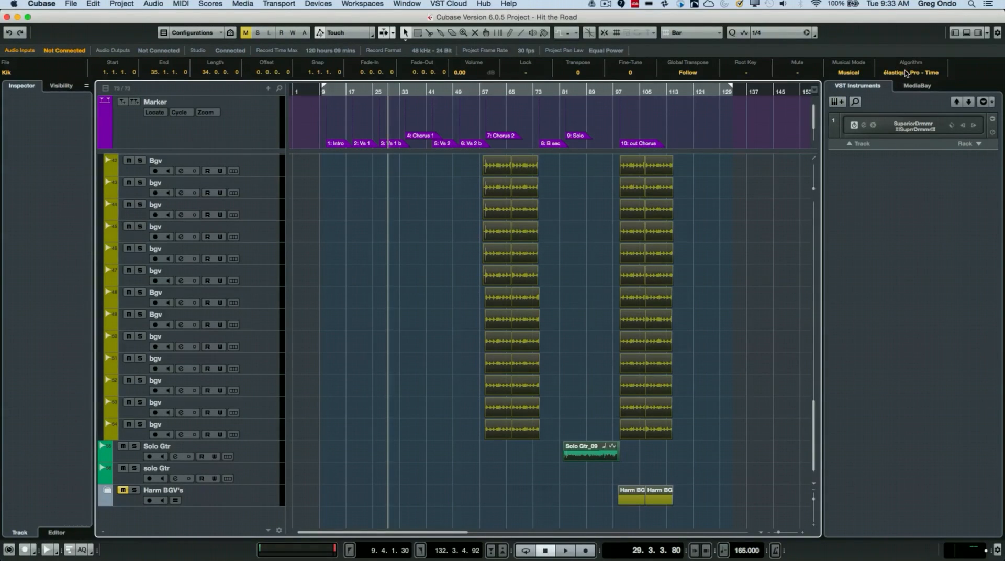
Bring up the time-stretch algorithm choices for the selected events from the info line
left_click(909, 72)
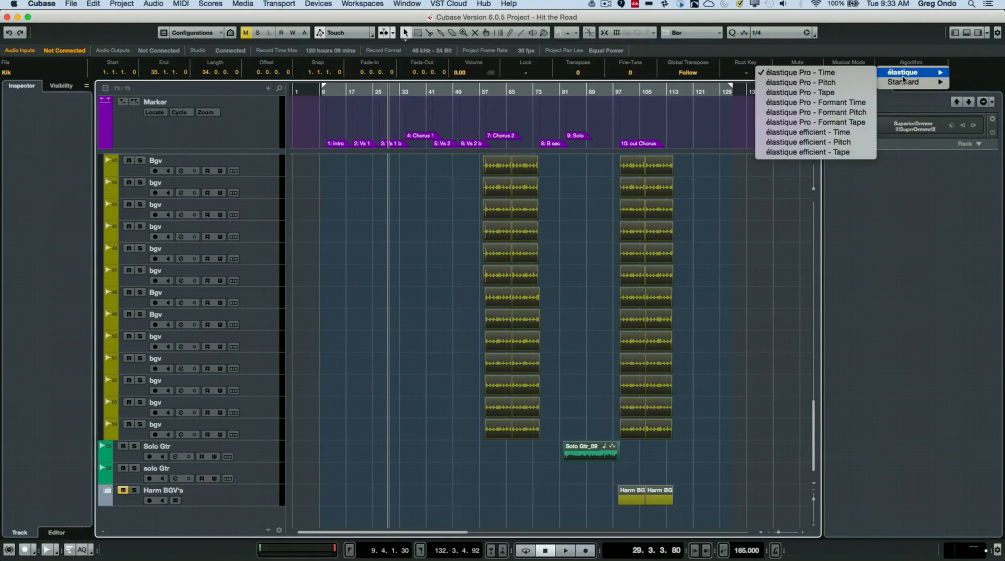
mouse_move(798, 92)
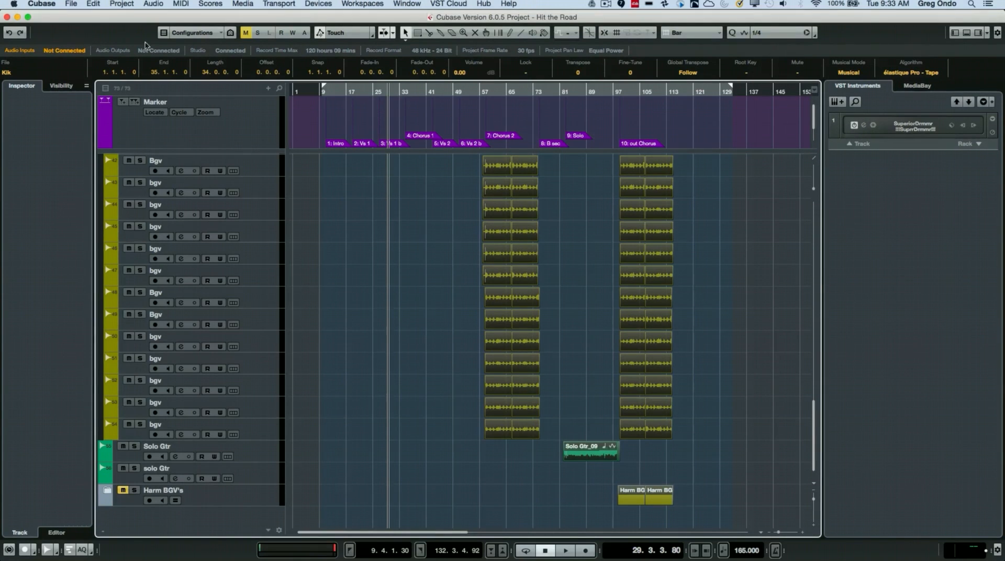
Show the Pool via Media > Open Pool Window with the Audio folder expanded to every project file
left_click(242, 5)
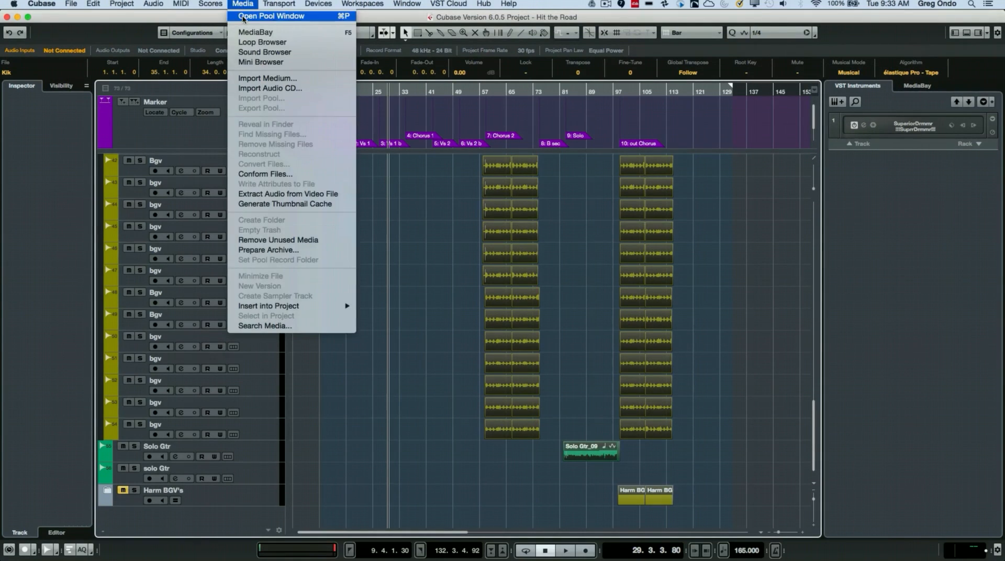
left_click(270, 15)
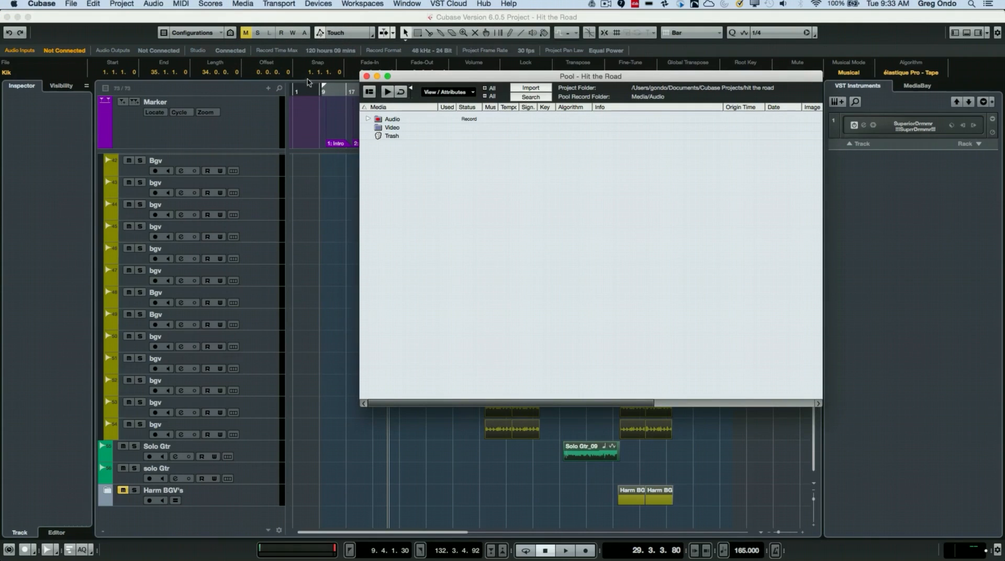
left_click(370, 118)
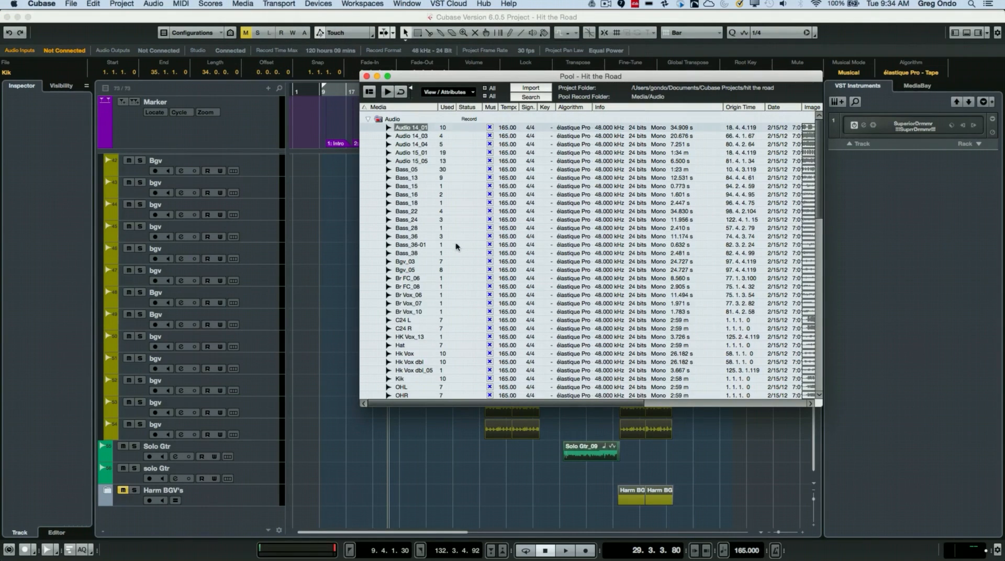
scroll("down", 3)
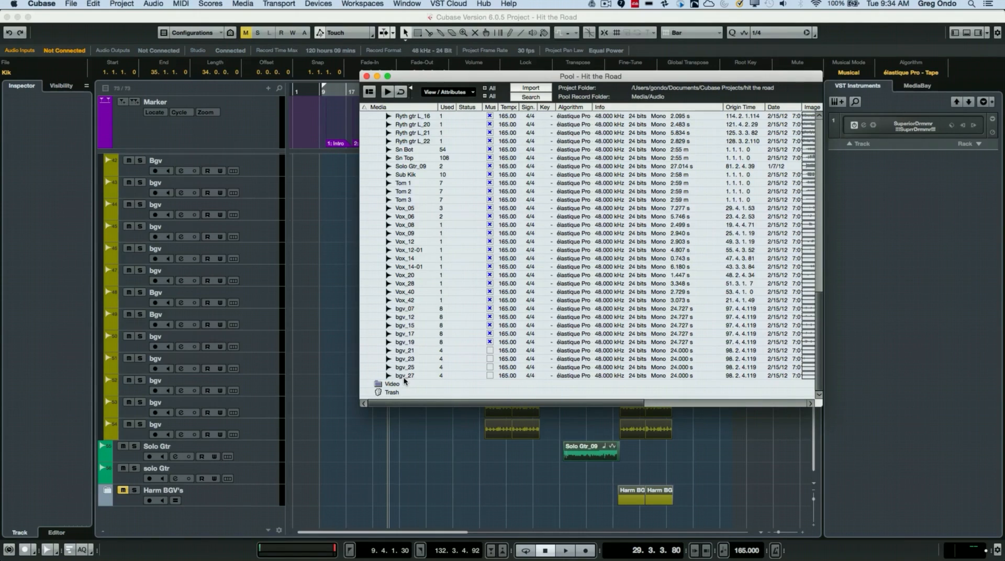
scroll("up", 3)
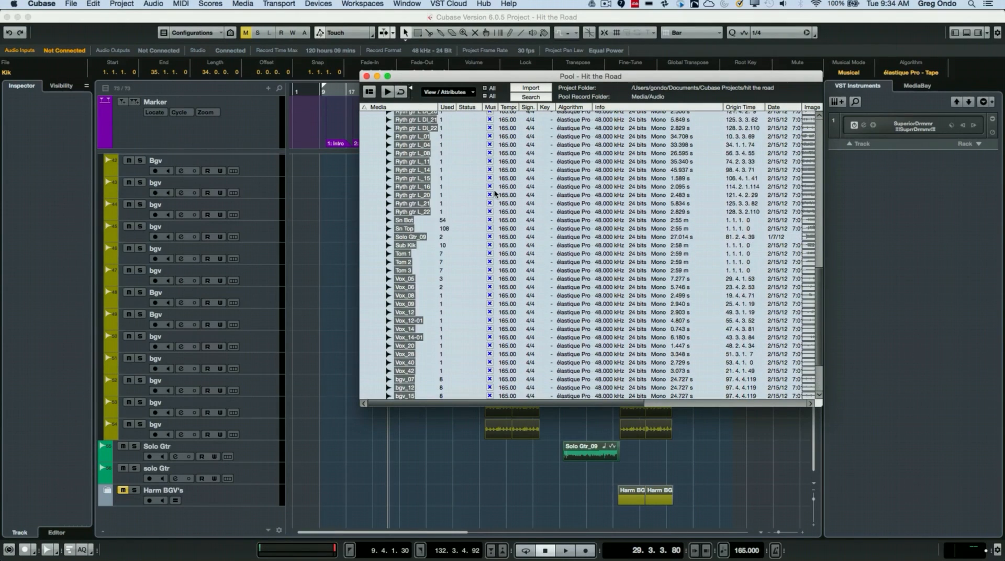
scroll("up", 3)
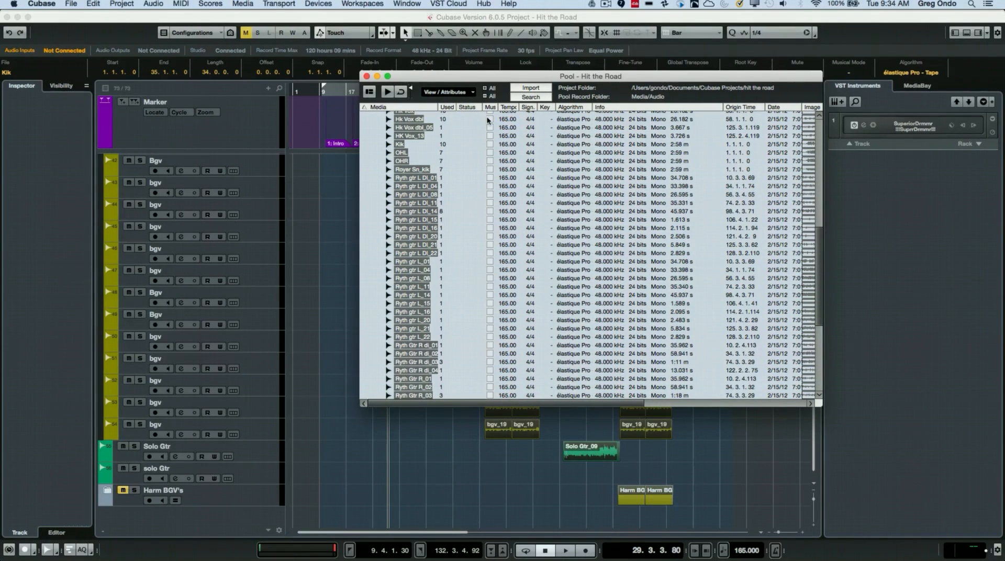
Set all Pool audio files to Musical Mode with élastique Pro – Tape and play the arrangement
left_click(490, 118)
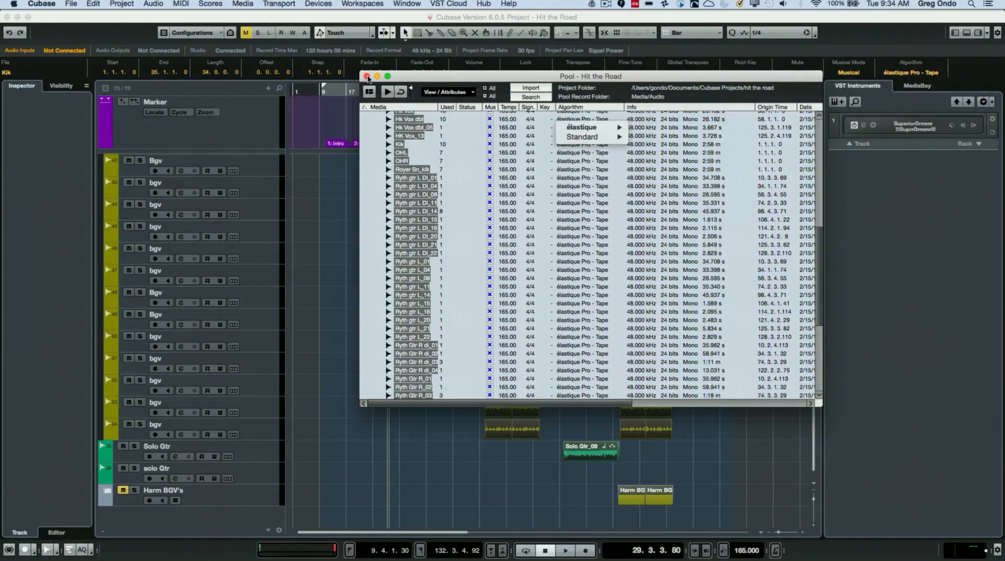
left_click(366, 75)
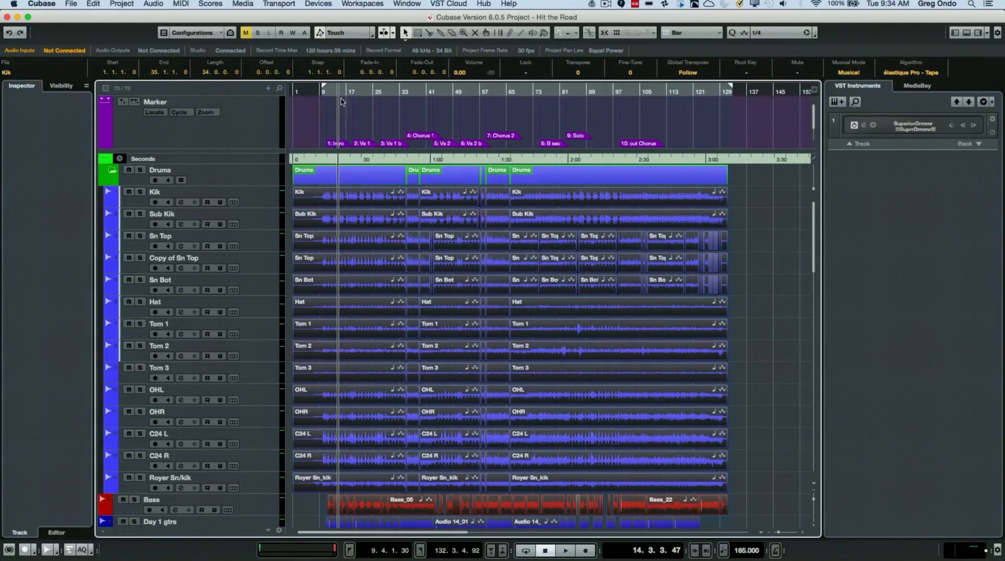
left_click(564, 555)
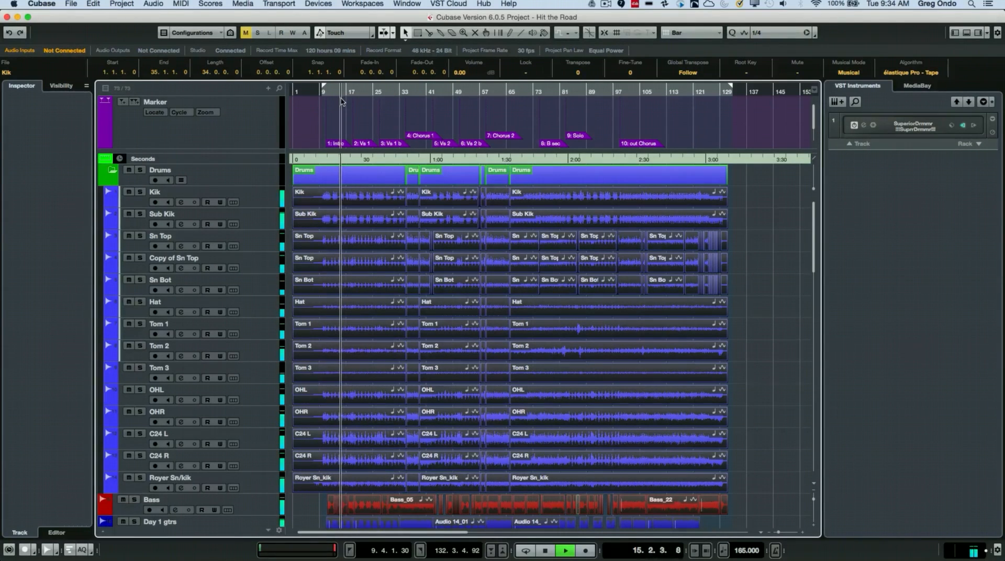